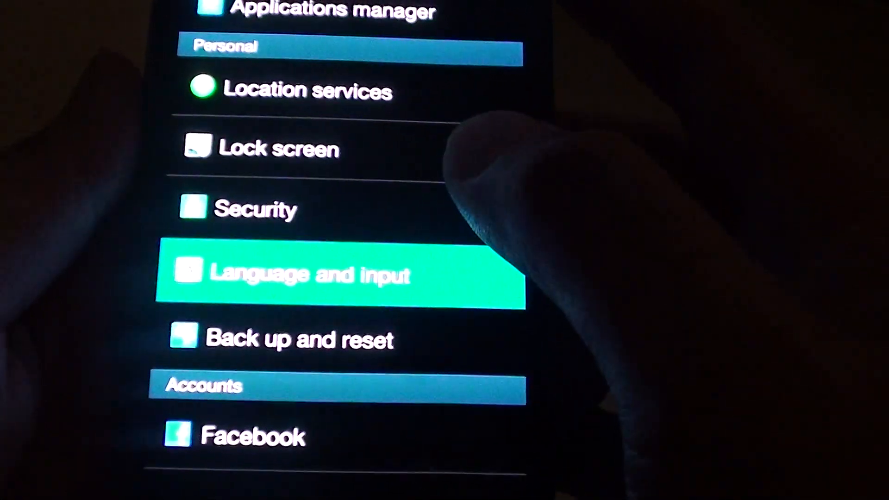
Show the Language and input page with Google voice typing and Samsung keyboard listed.
{"action": "left_click", "coordinate": [340, 275]}
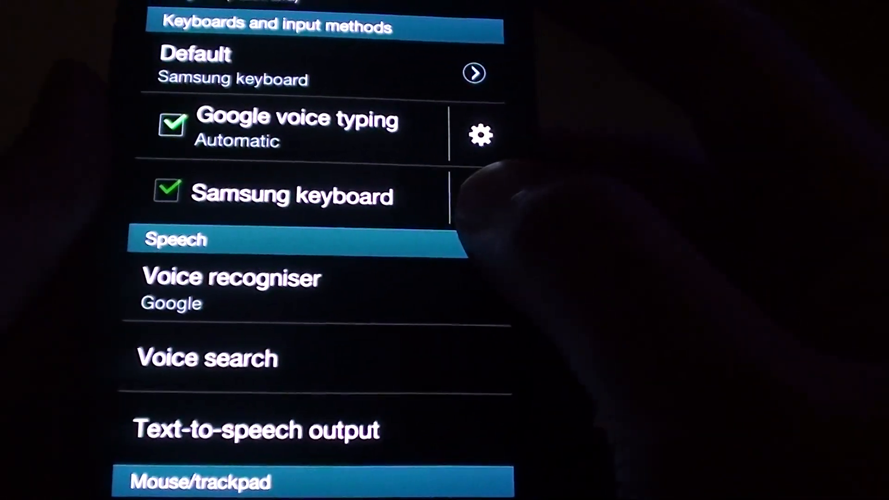
In Samsung keyboard settings, toggle Keyboard swipe off and back on so it stays enabled.
{"action": "left_click", "coordinate": [479, 135]}
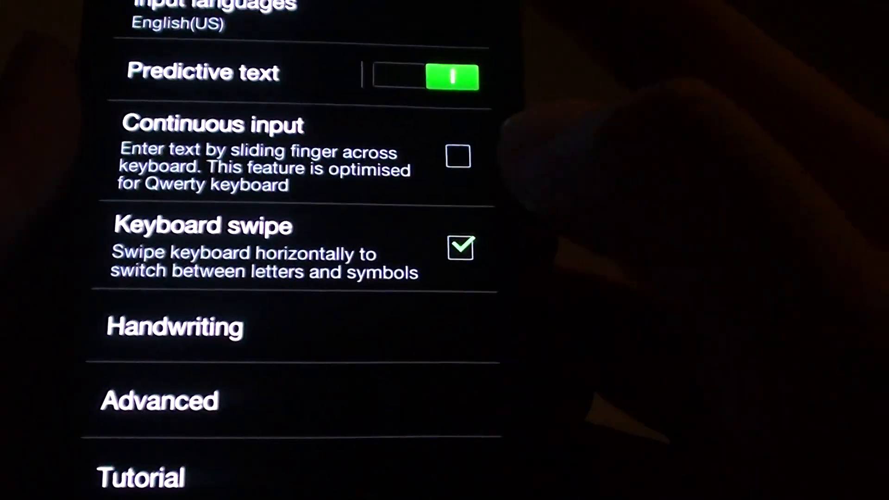
{"action": "left_click", "coordinate": [460, 248]}
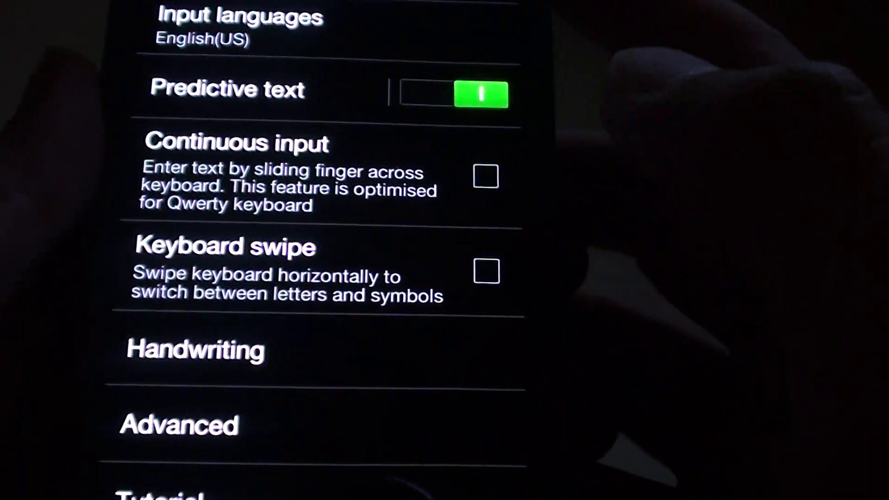
{"action": "left_click", "coordinate": [486, 271]}
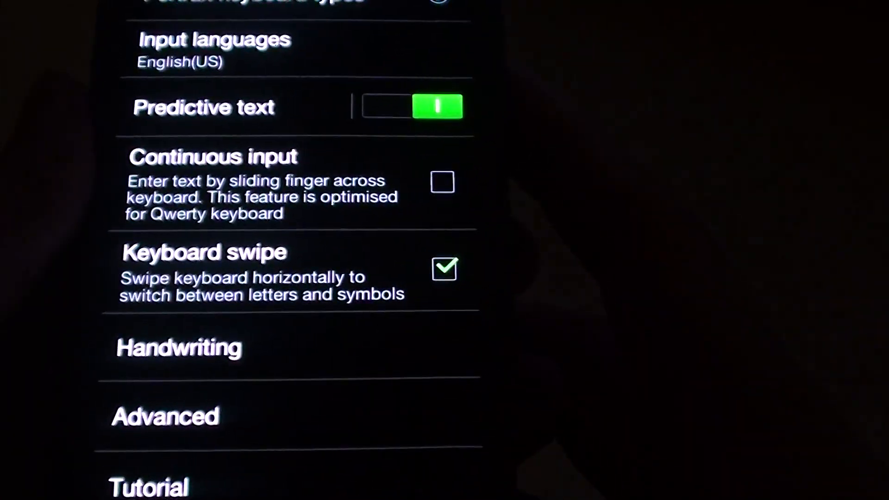